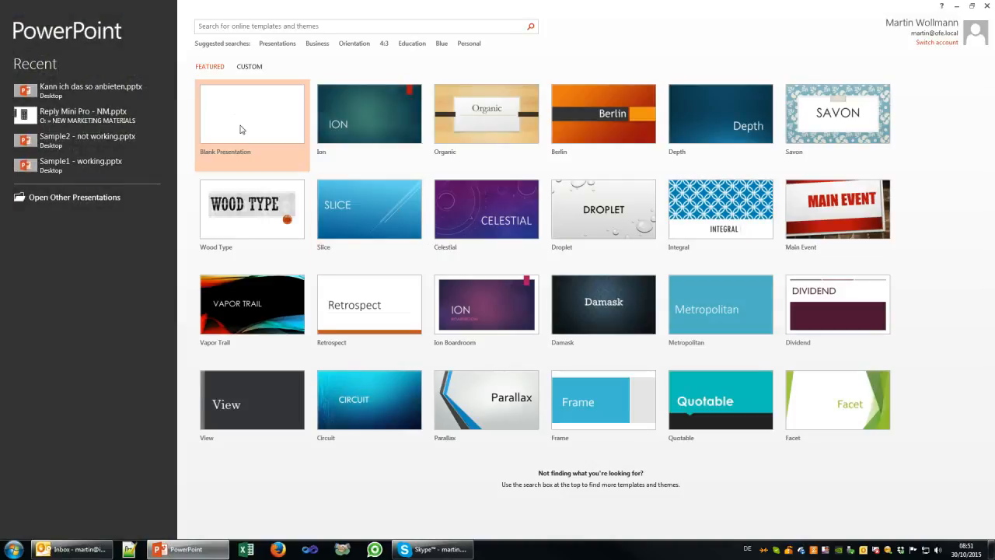
Step: Start a new blank presentation from the start screen
click(252, 114)
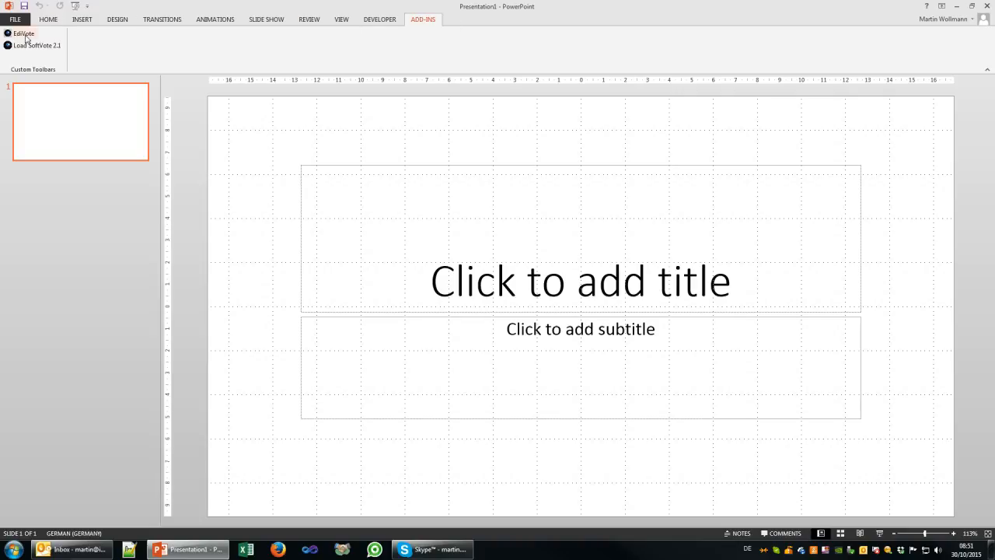
Step: Load the SoftVote 2.1 add-in from the ADD-INS tab
click(22, 34)
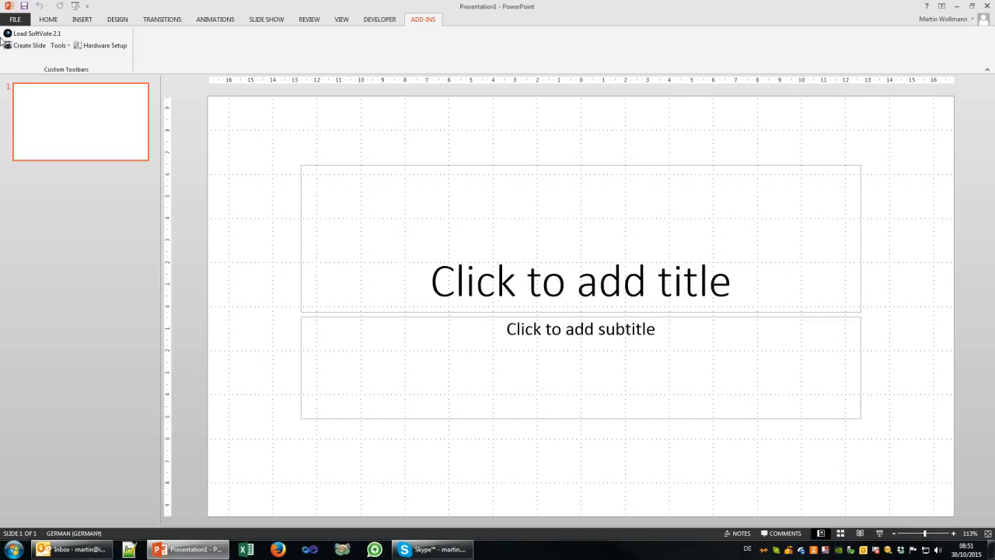
mouse_move(28, 53)
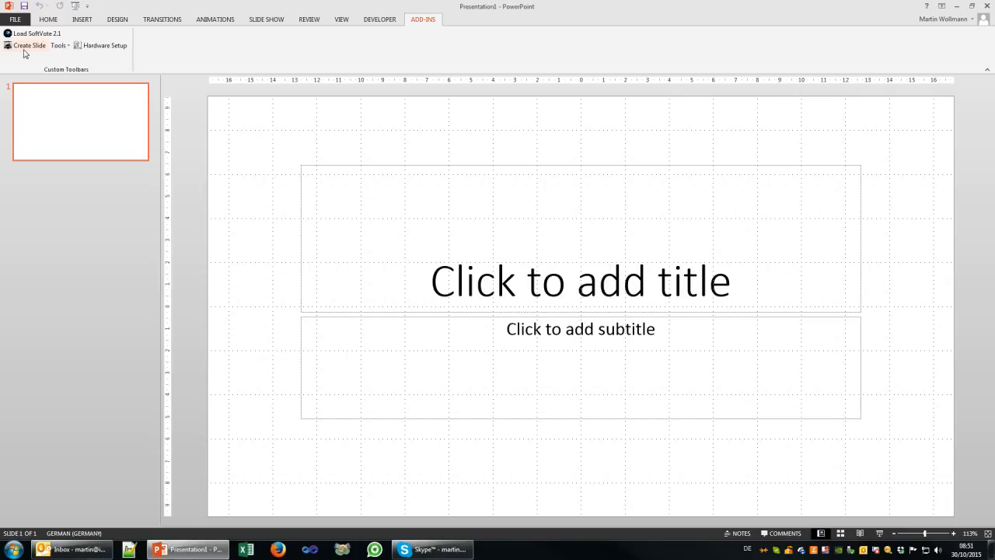
mouse_move(115, 50)
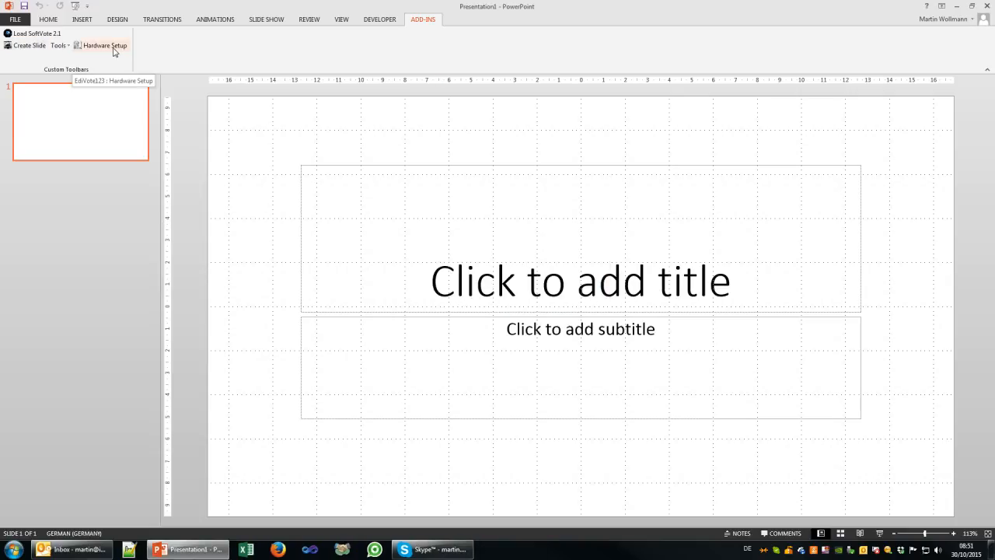
Step: Create an Individual Horizontal Bars voting slide with 4 items named 'Ice Cream'
click(28, 45)
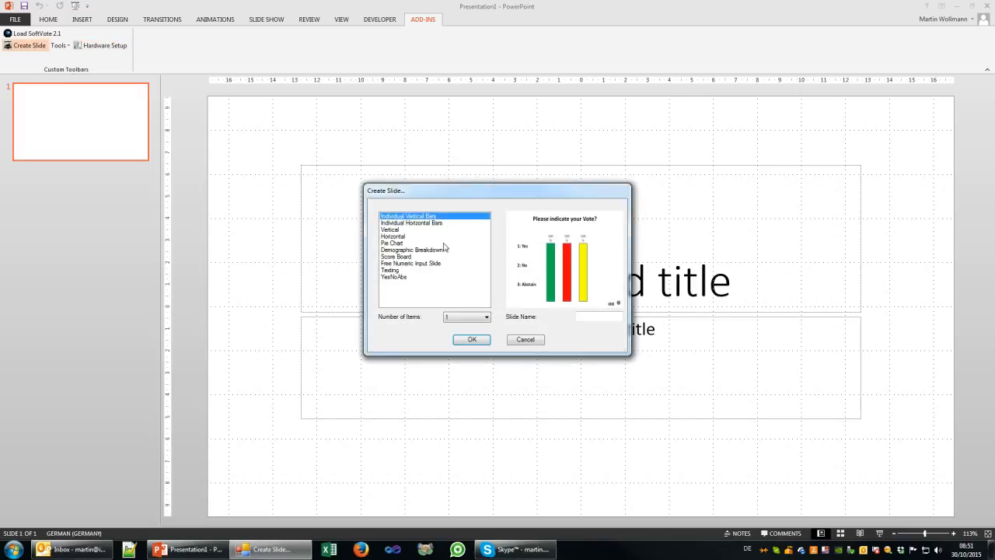
click(410, 224)
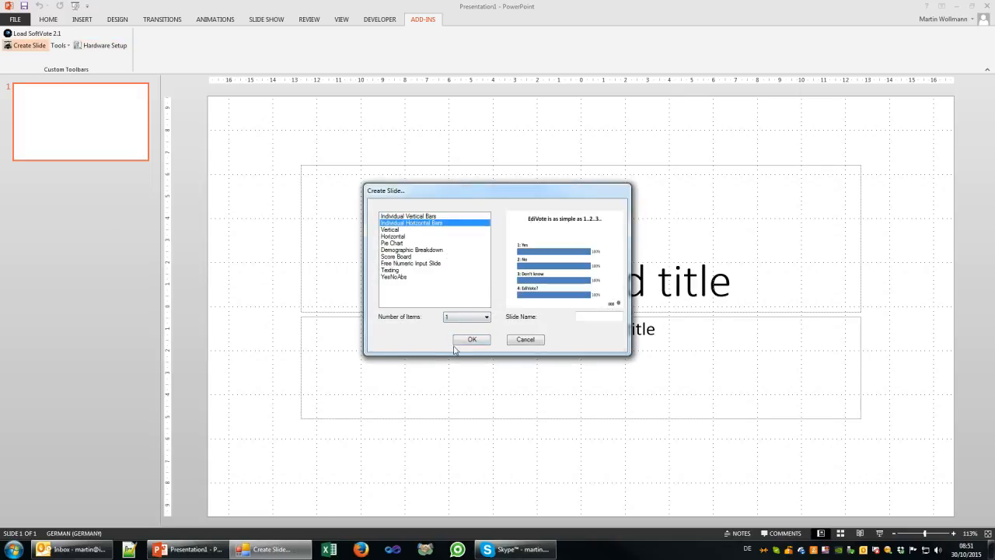
click(488, 317)
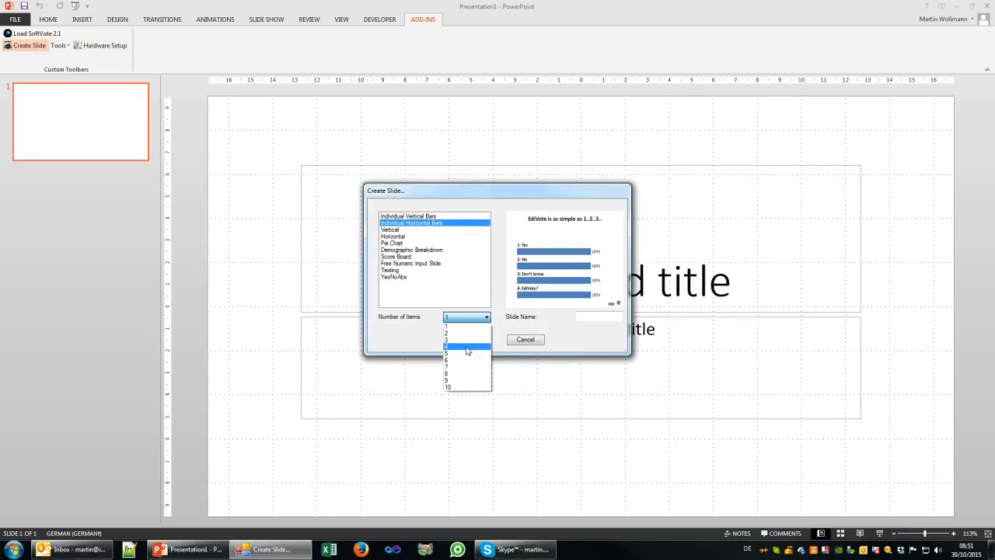
click(462, 344)
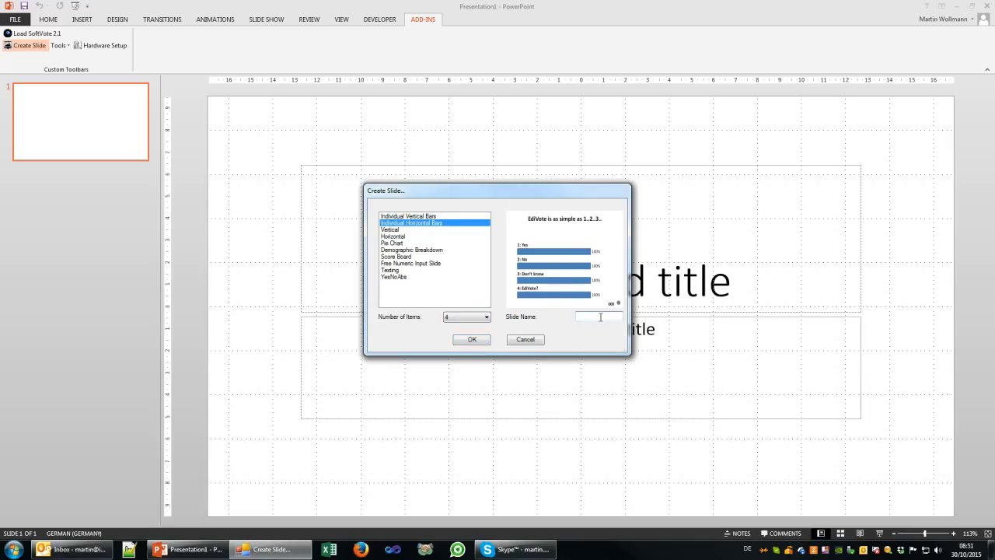
text(Ice Creams)
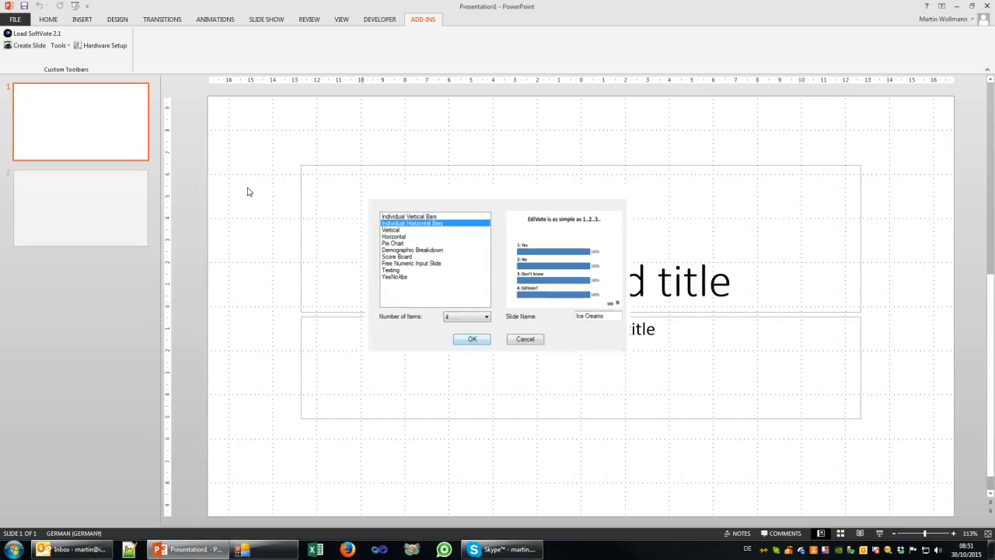
Step: Replace the Question title with 'Please select your favorite ice cream.', correcting the misspelled favorite
click(471, 338)
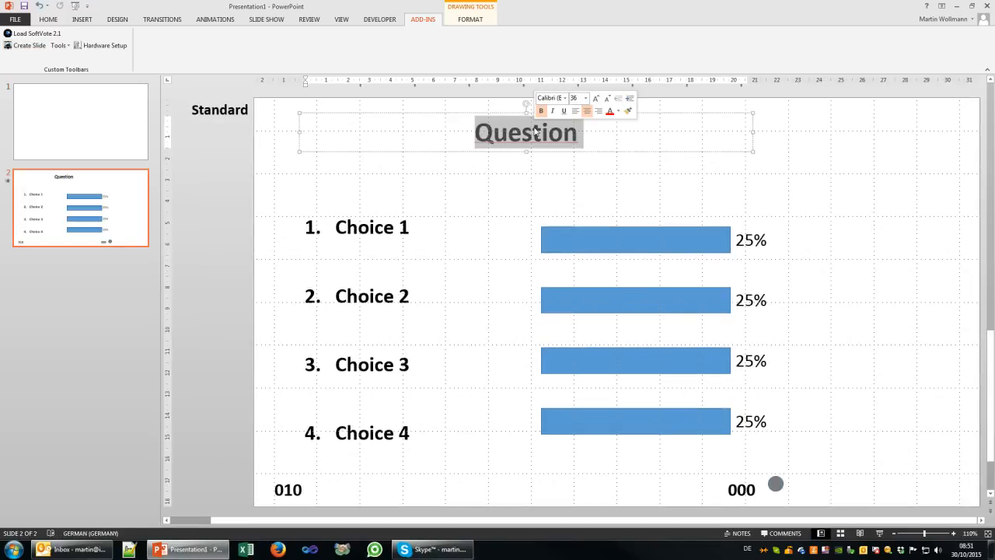
text(Sel)
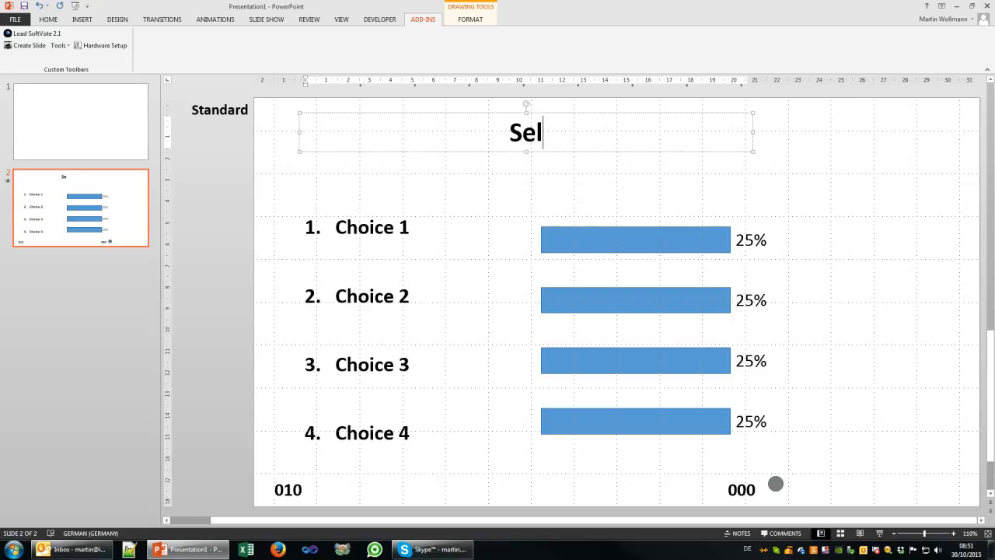
text(Please)
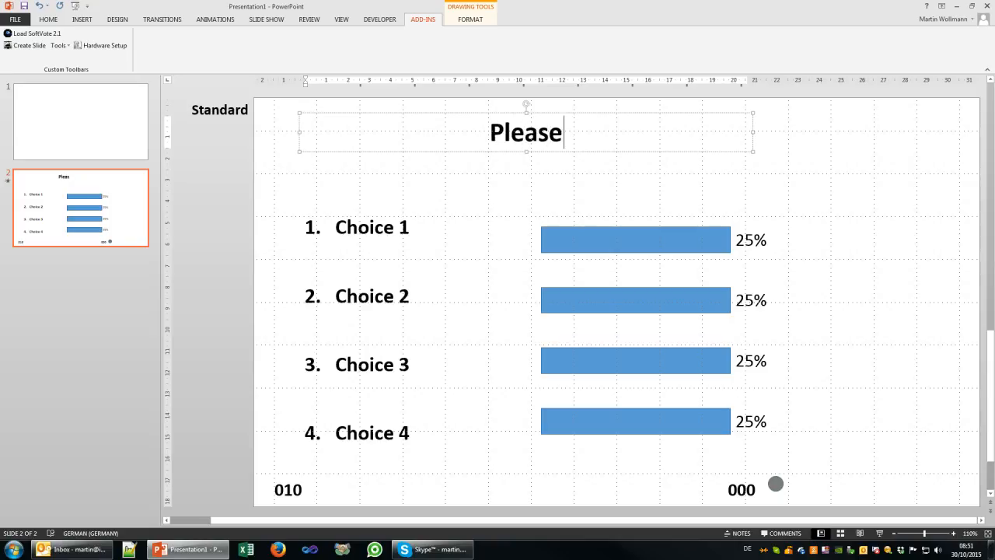
text(select your)
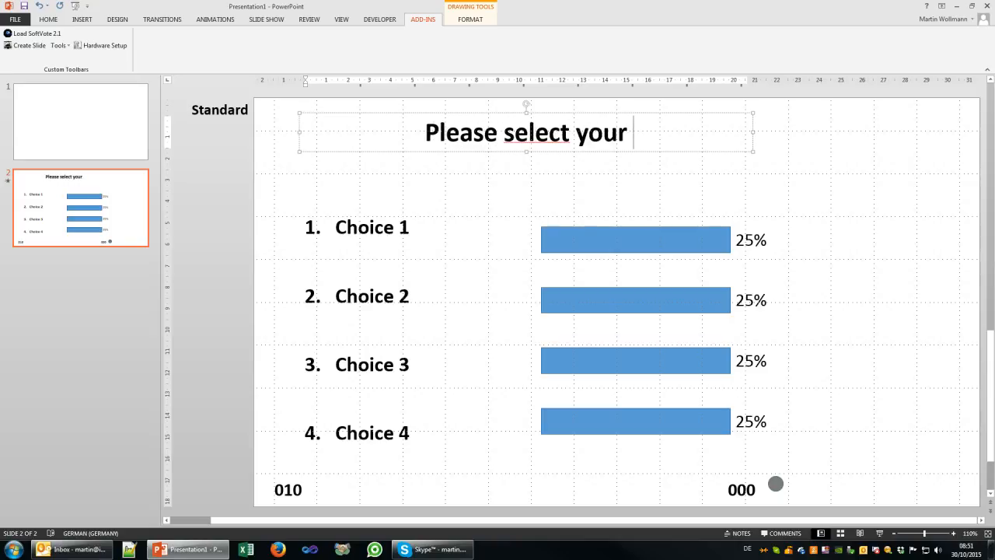
text(favoroui)
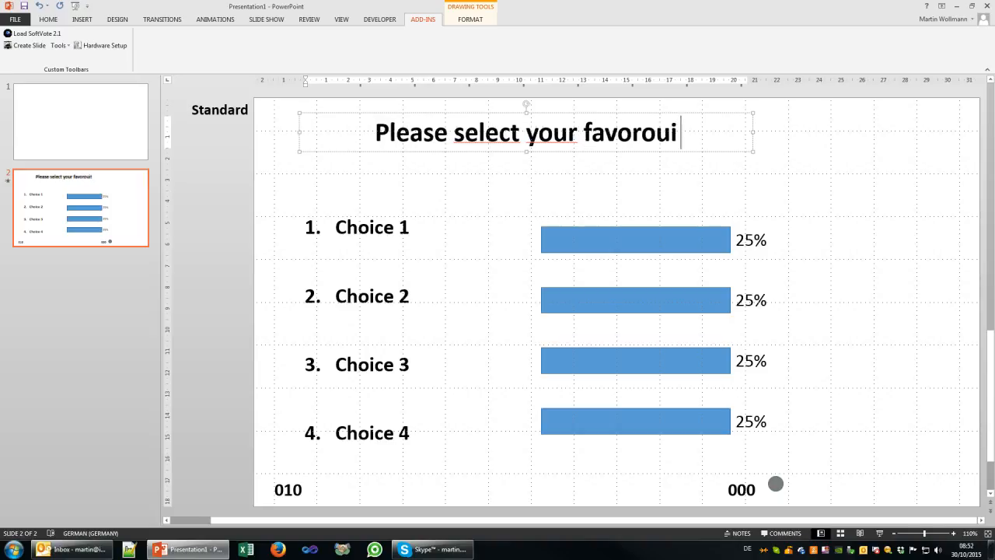
key(Backspace)
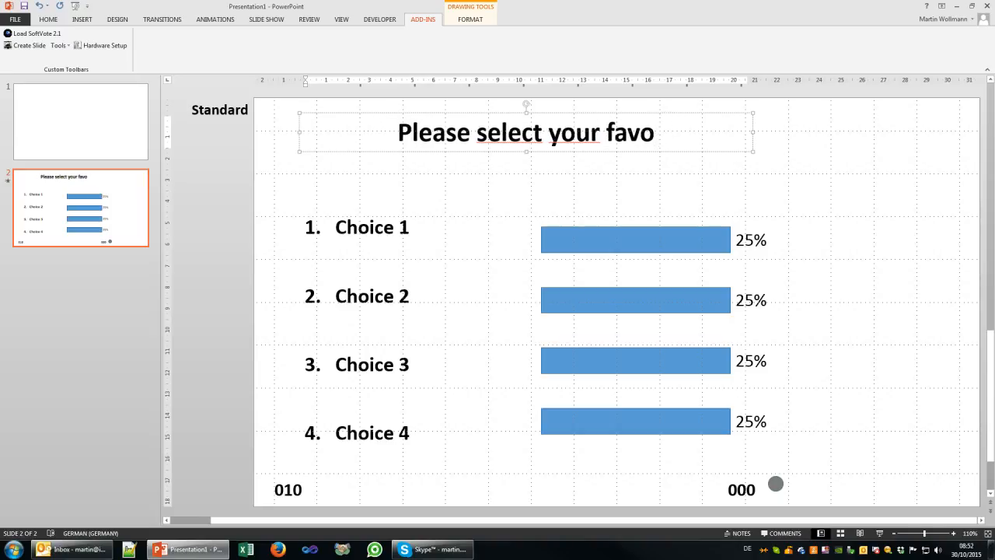
key(BackSpace)
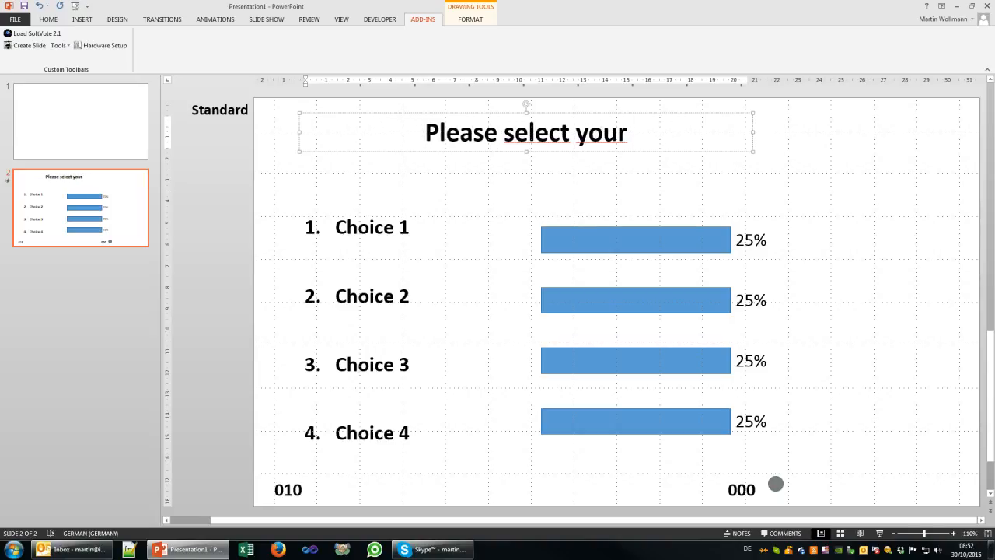
text(f)
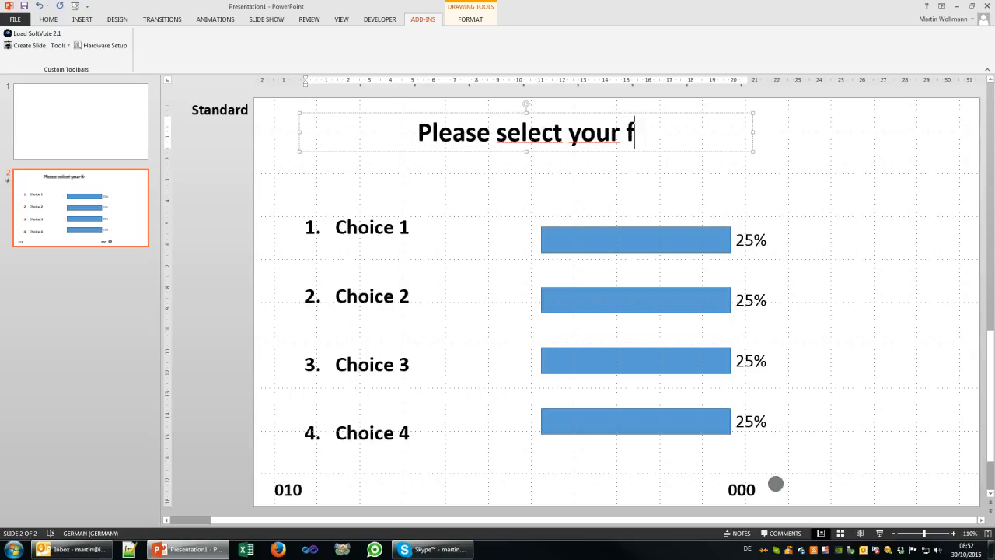
text(avori)
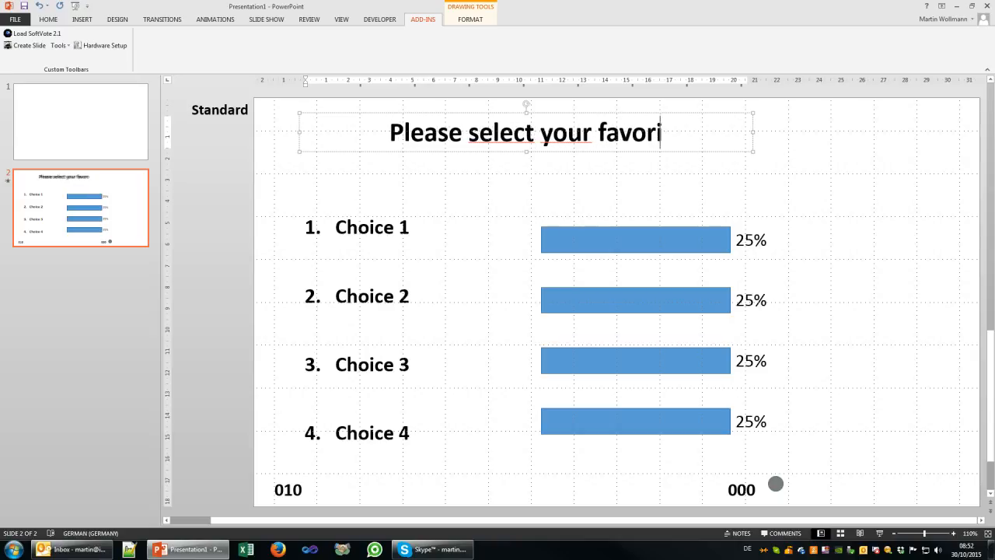
text(te i)
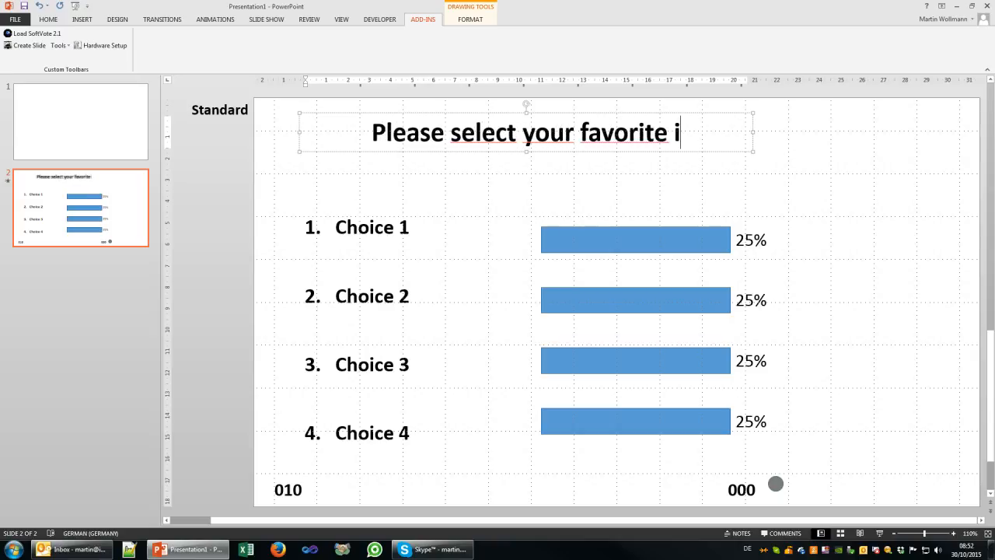
text(ce cream)
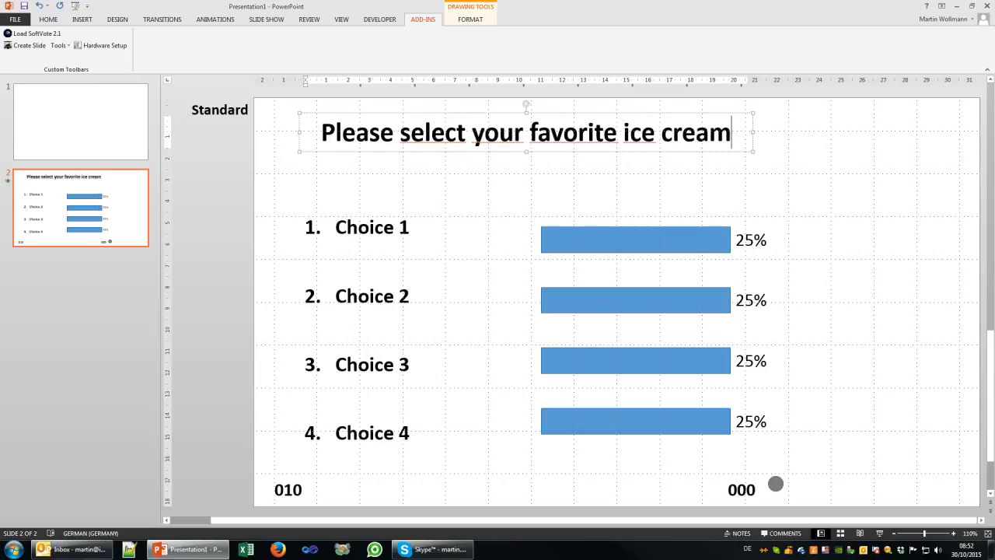
text(.)
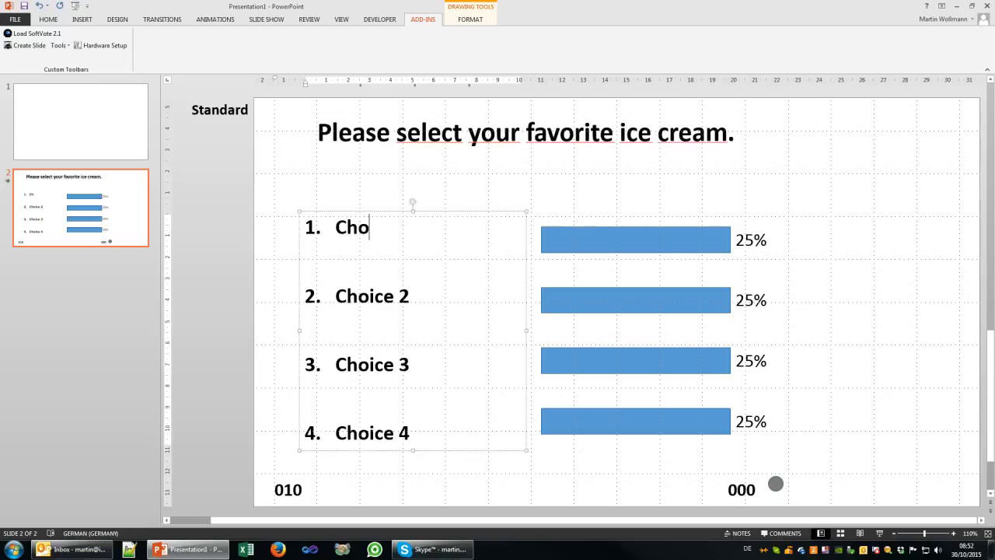
Step: Overwrite Choice 1–3 with Chocolate, Vanilla and Mint, then select Choice 4 for replacement
text(colo)
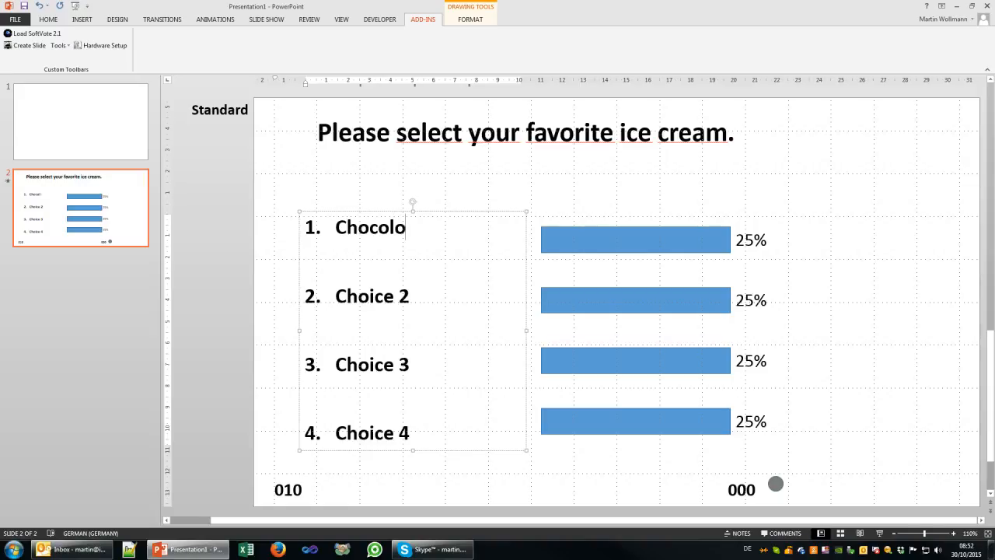
text(te)
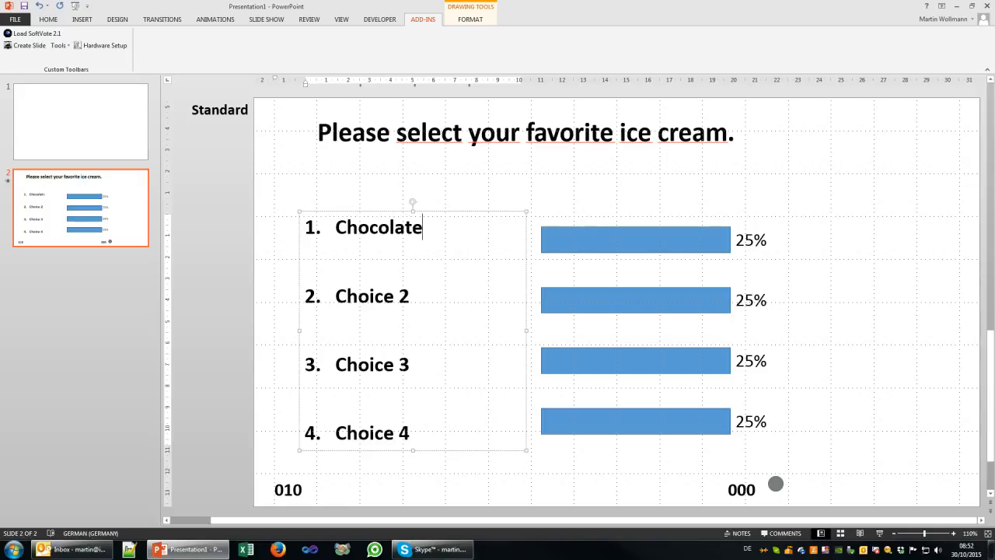
text(Vcani)
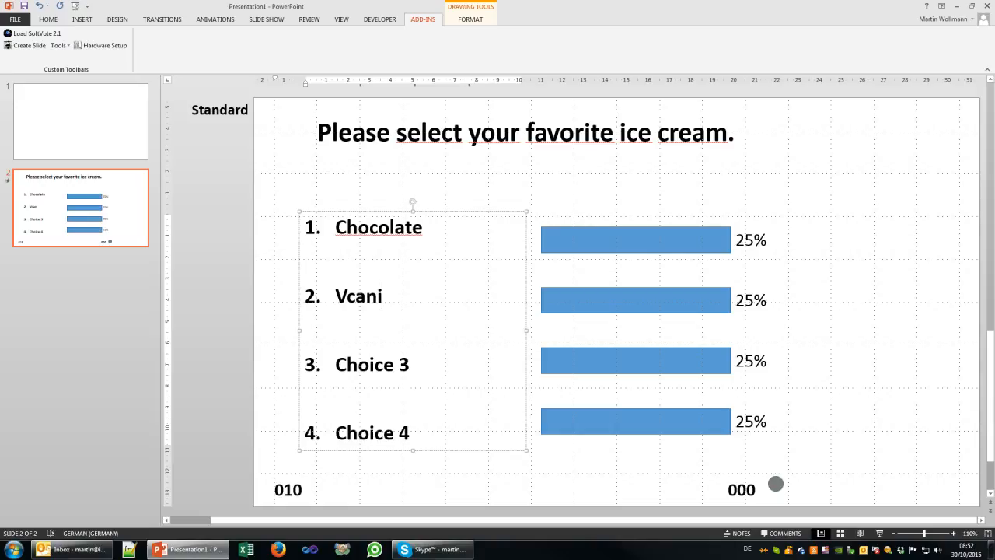
text(Vanilla)
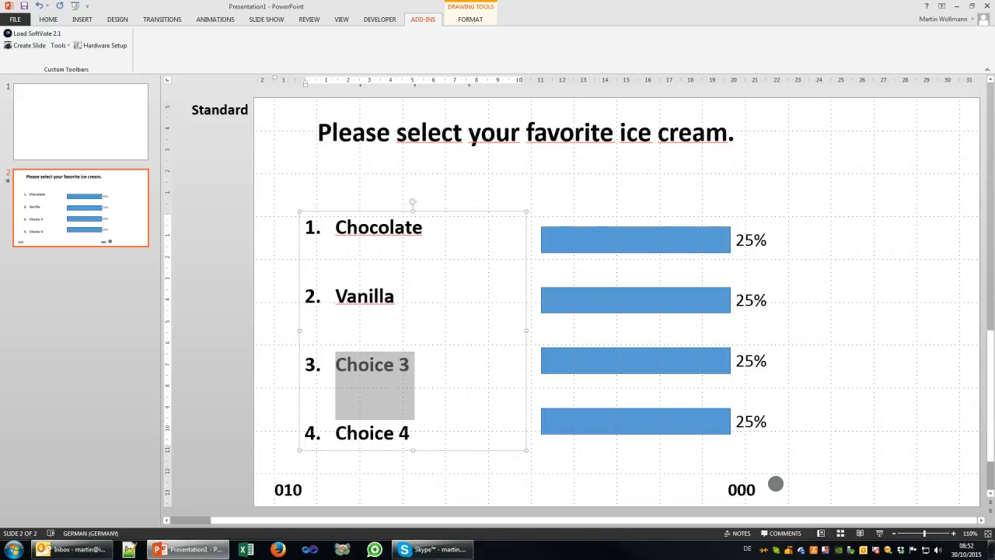
text(Rasb)
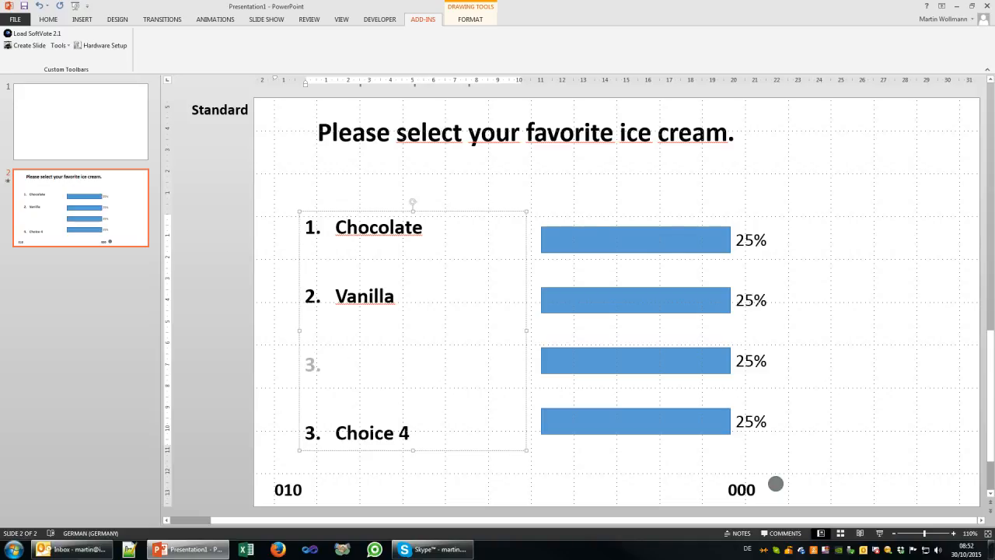
click(334, 364)
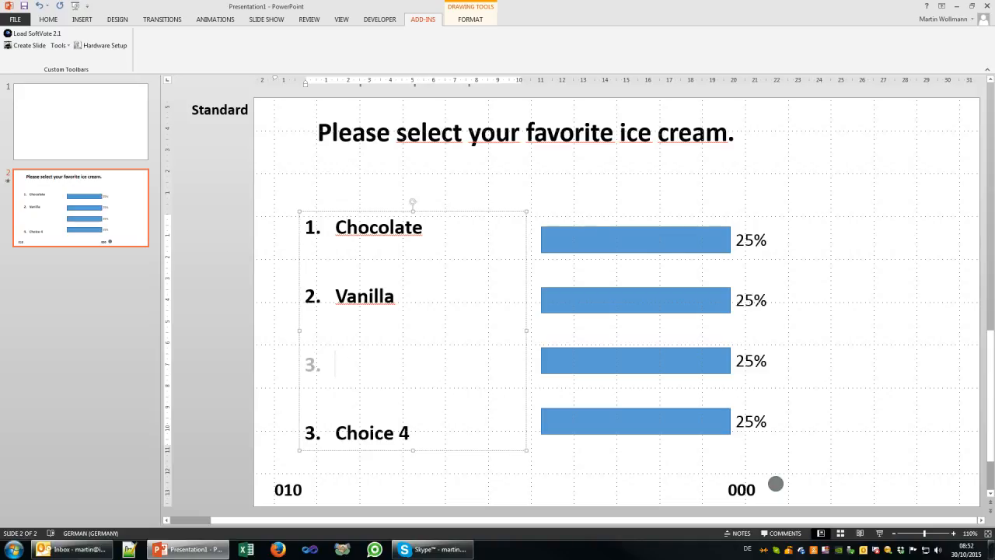
text(Mint)
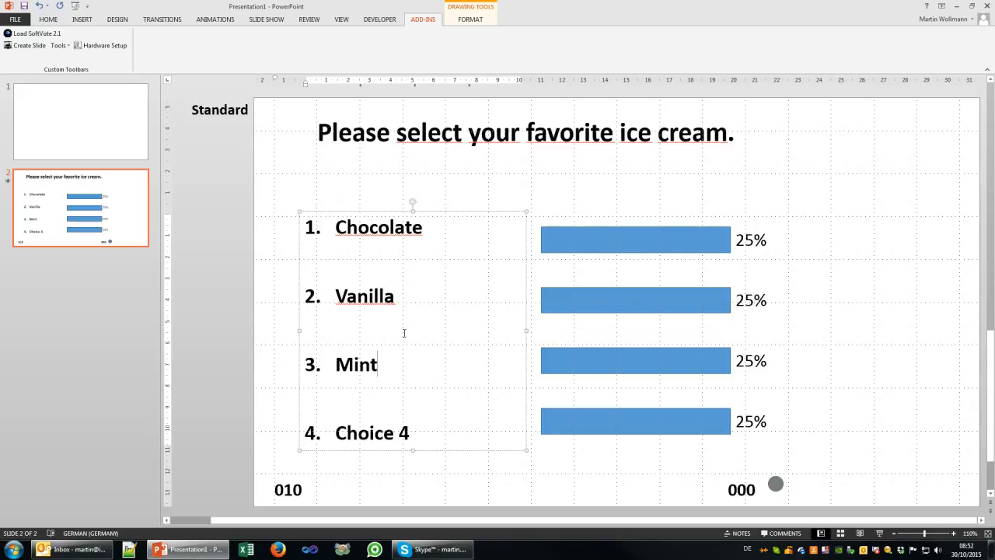
double_click(361, 432)
text(Lemon)
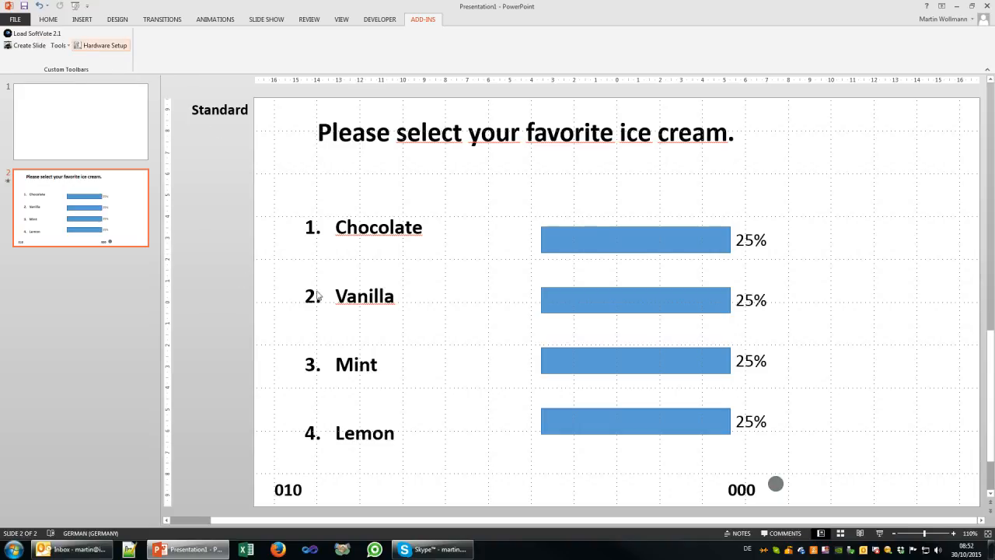
mouse_move(301, 296)
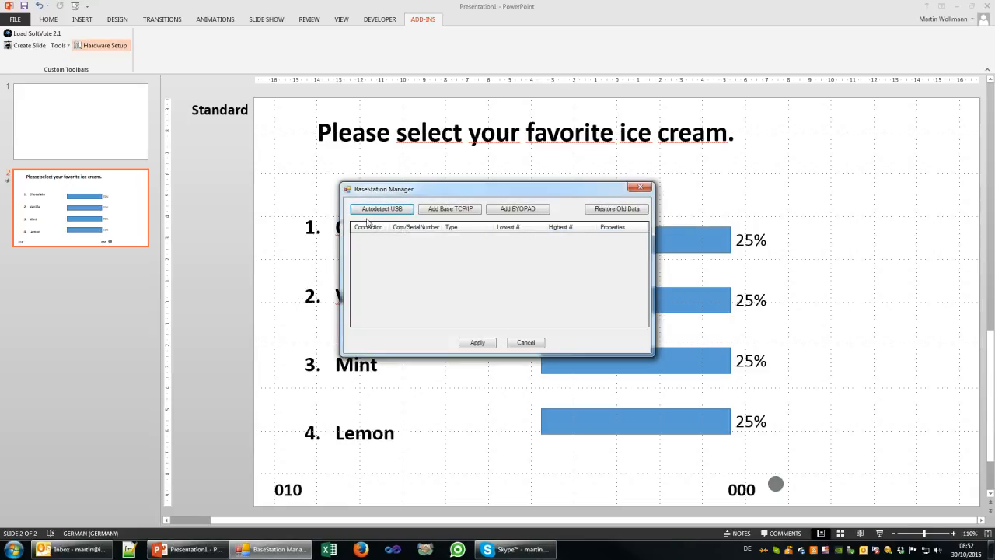
click(381, 209)
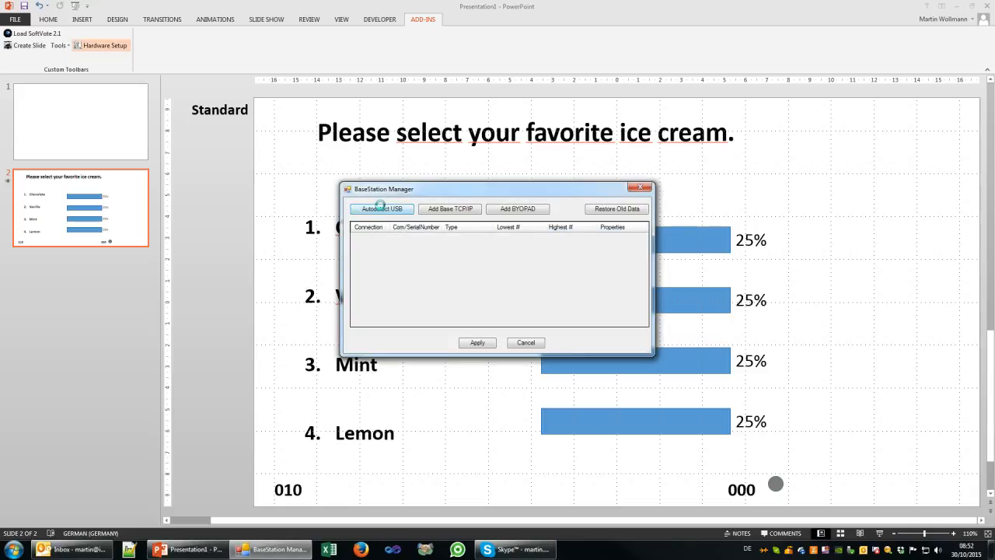
click(381, 209)
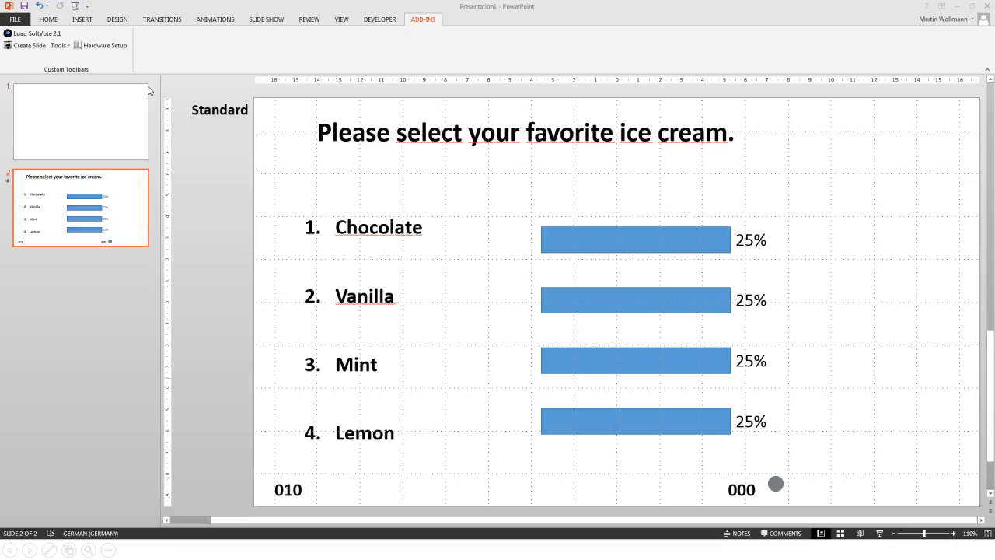
Step: Return to slide 1 and start the slideshow so the audience can vote
click(266, 19)
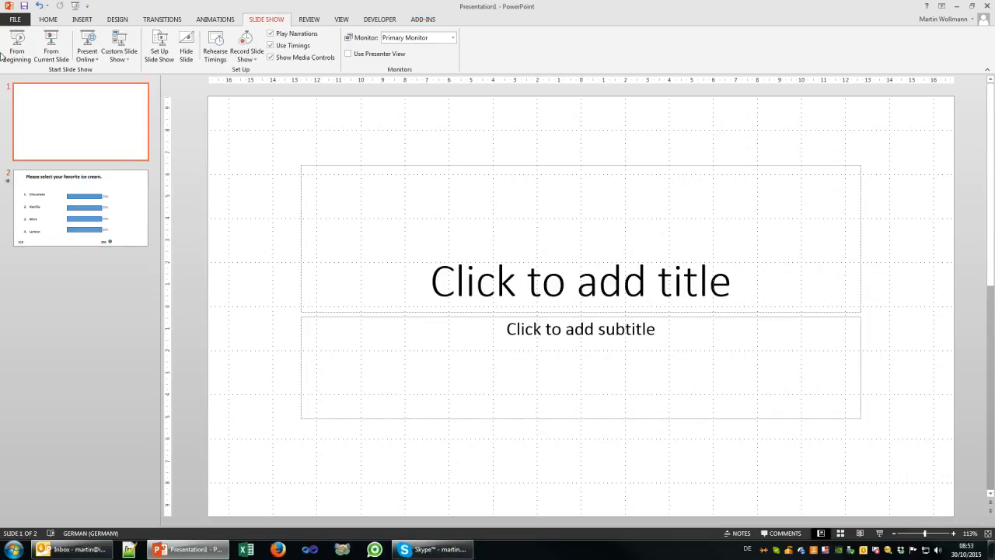
mouse_move(49, 46)
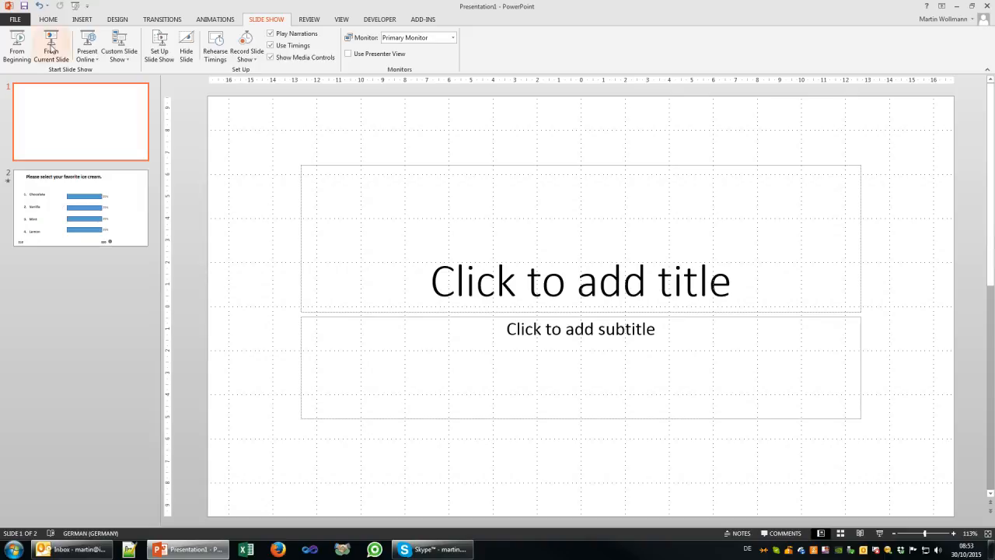
click(51, 43)
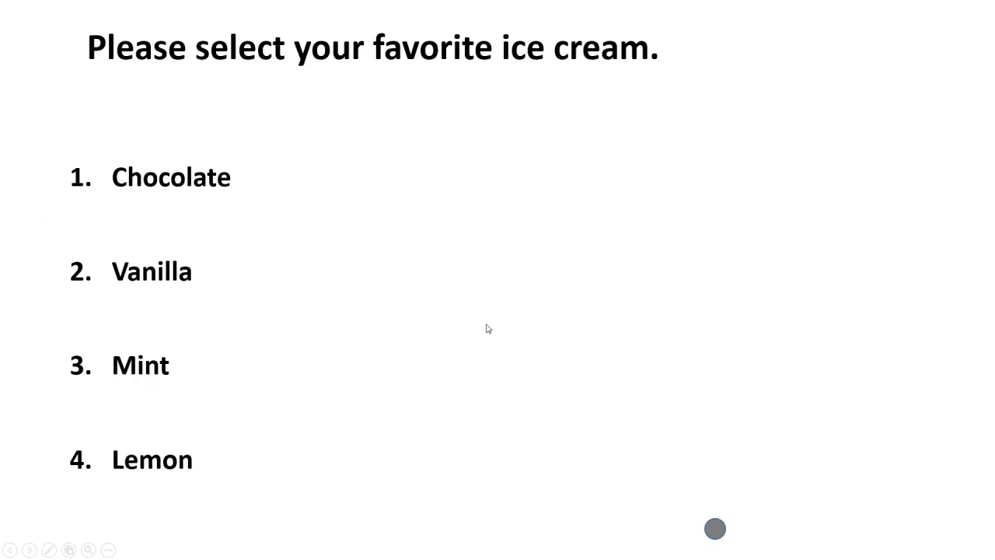
mouse_move(743, 525)
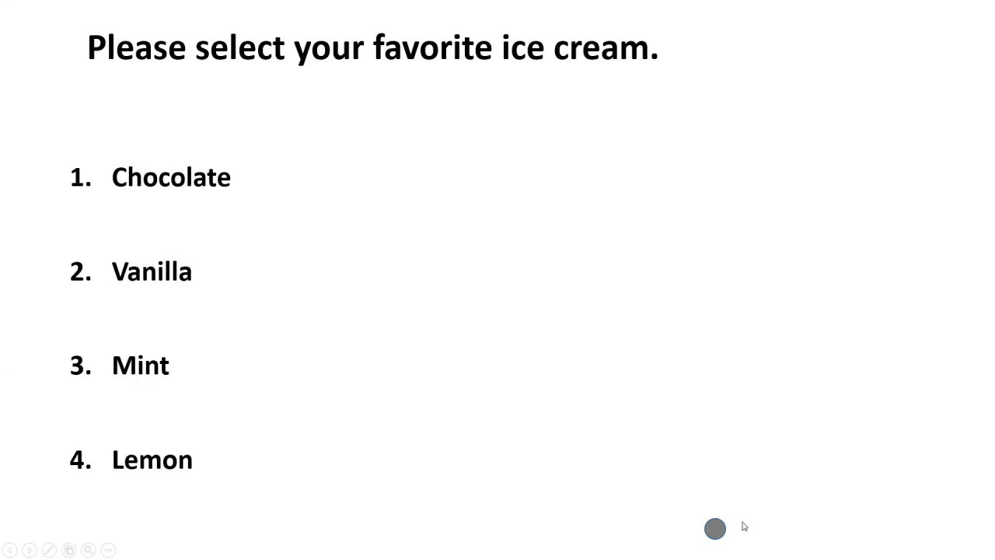
mouse_move(718, 513)
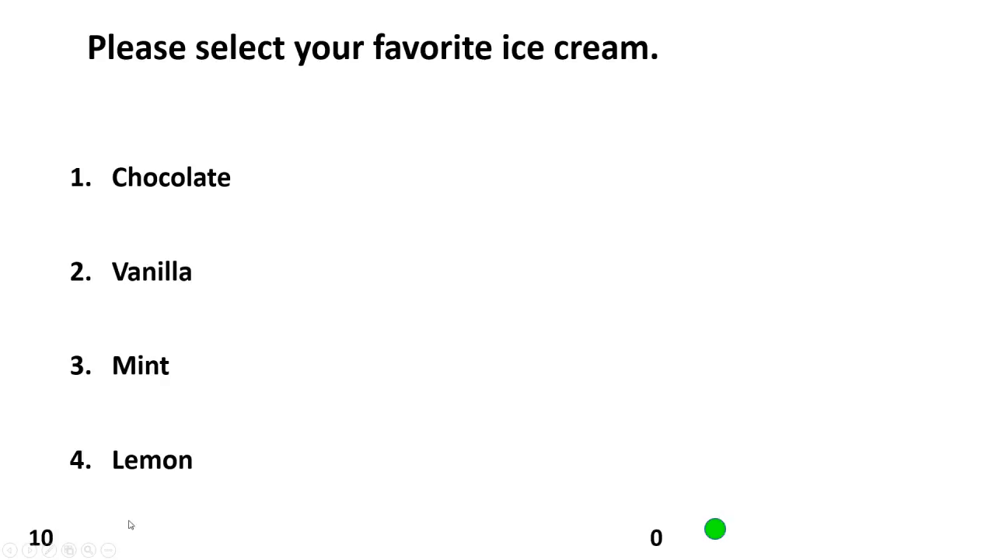
mouse_move(3, 527)
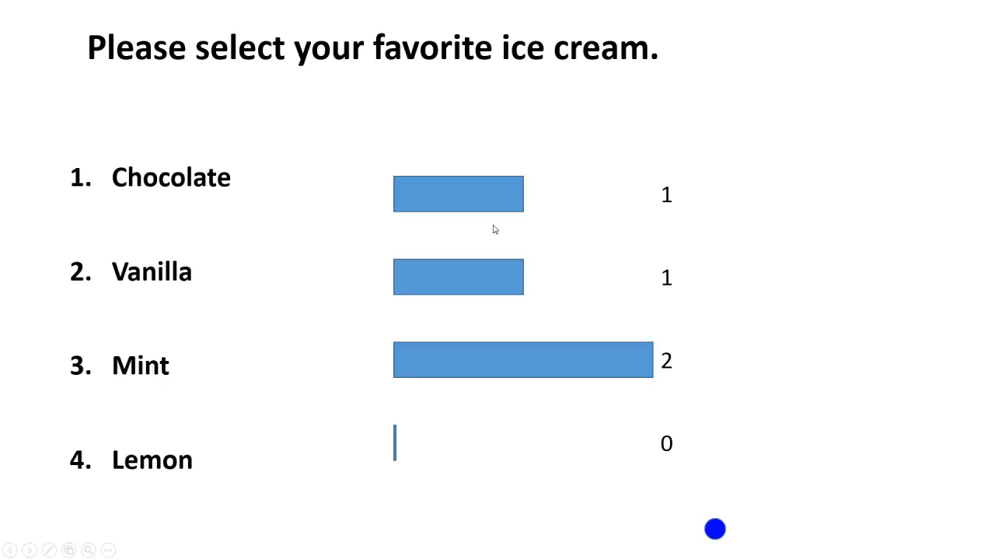
Step: End the show and fill the bars brown for Chocolate, yellow for Vanilla, green for Mint via Shape Fill
key(Escape)
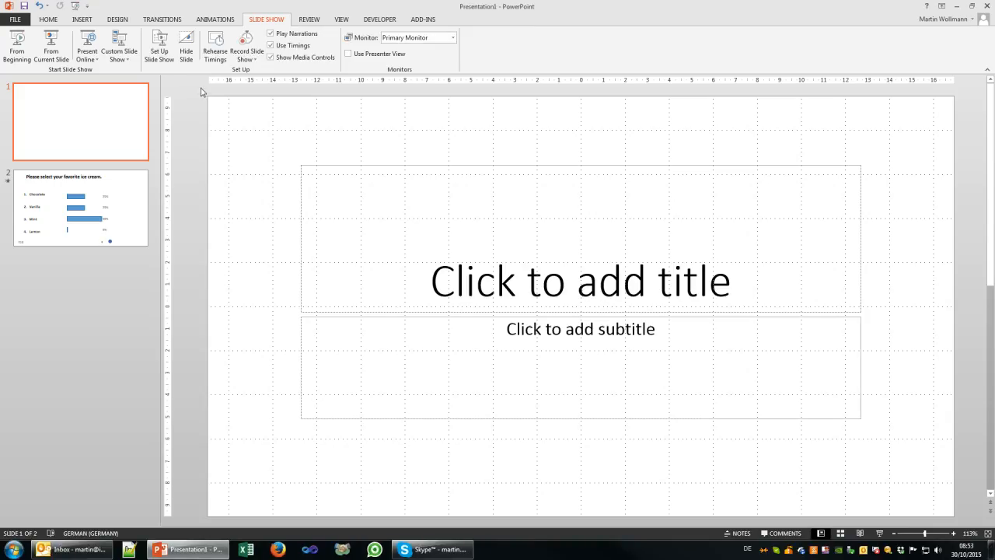
click(80, 208)
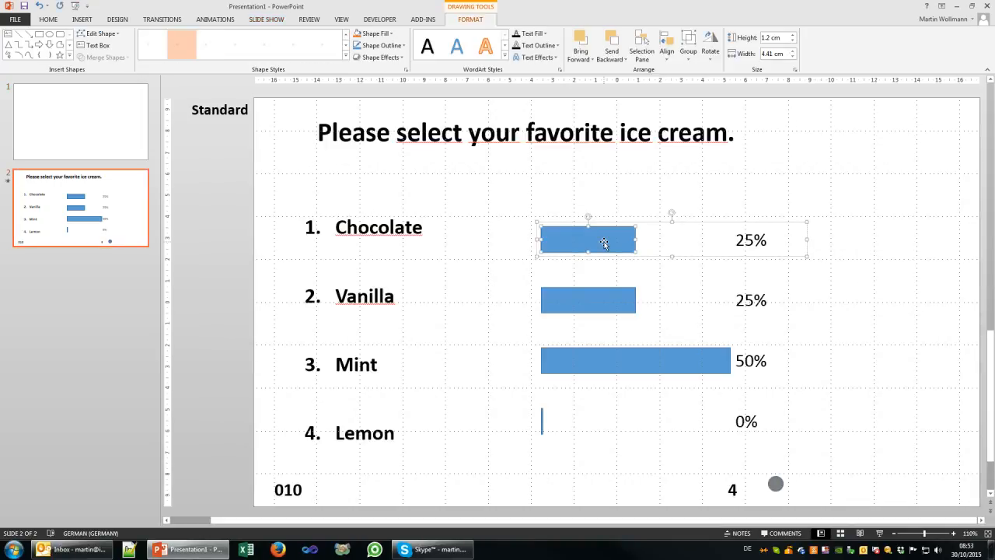
click(370, 34)
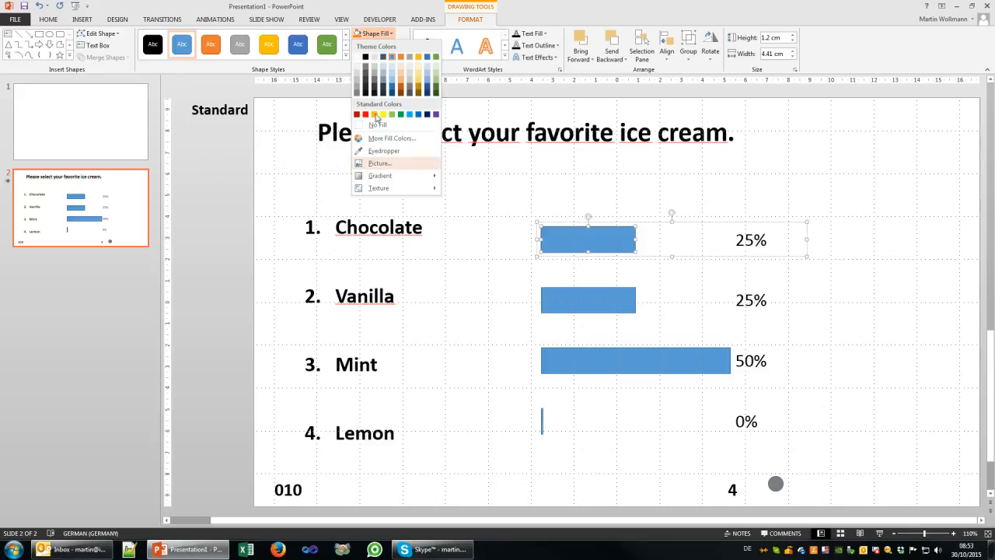
click(366, 115)
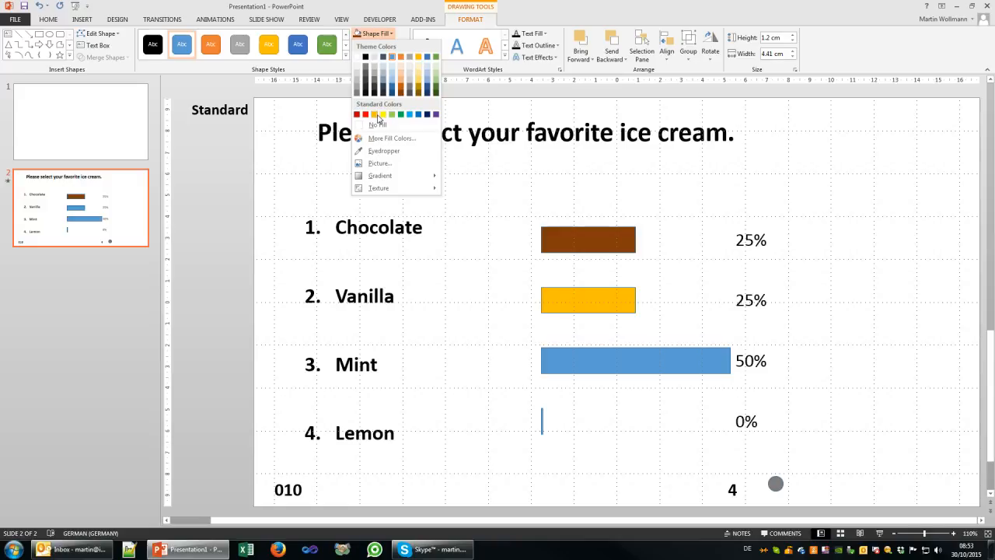
click(388, 112)
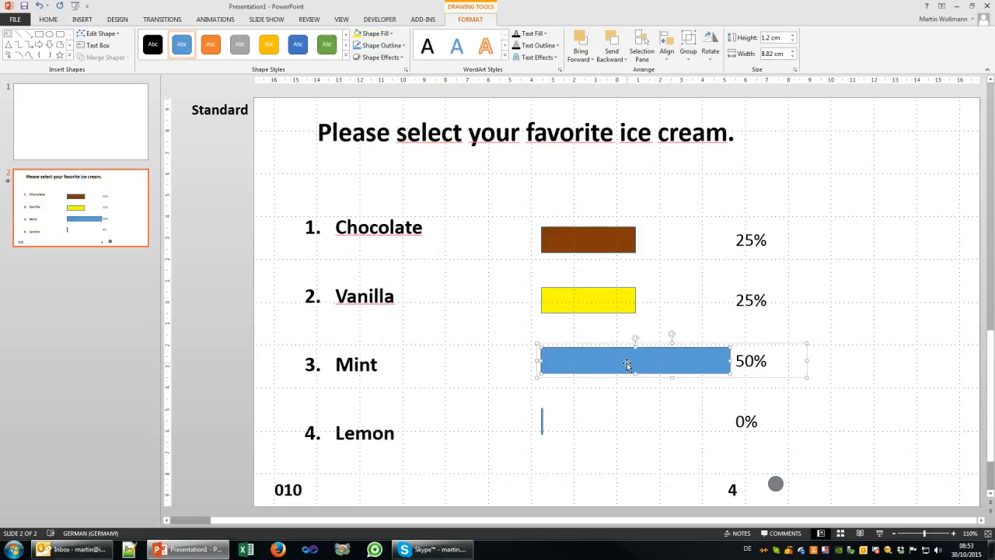
click(371, 34)
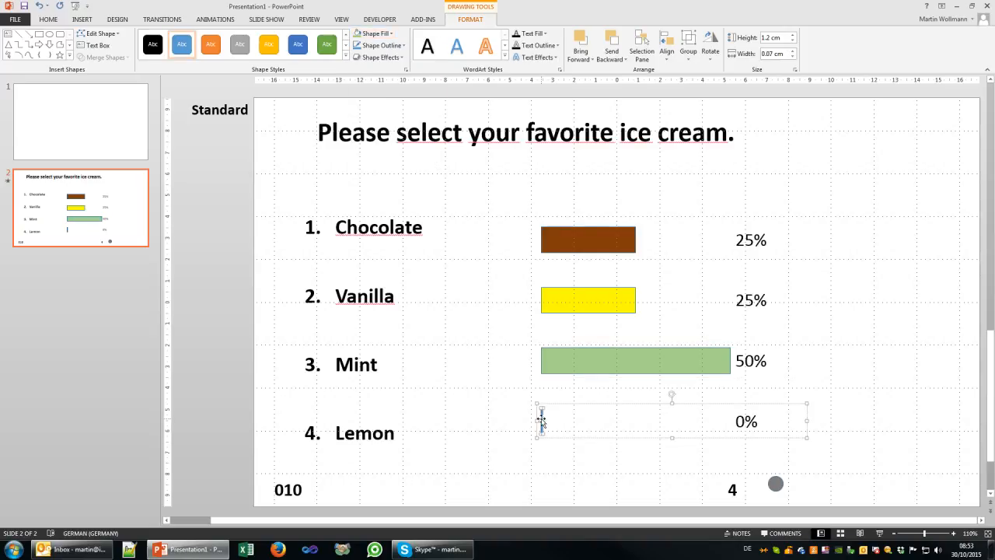
click(373, 34)
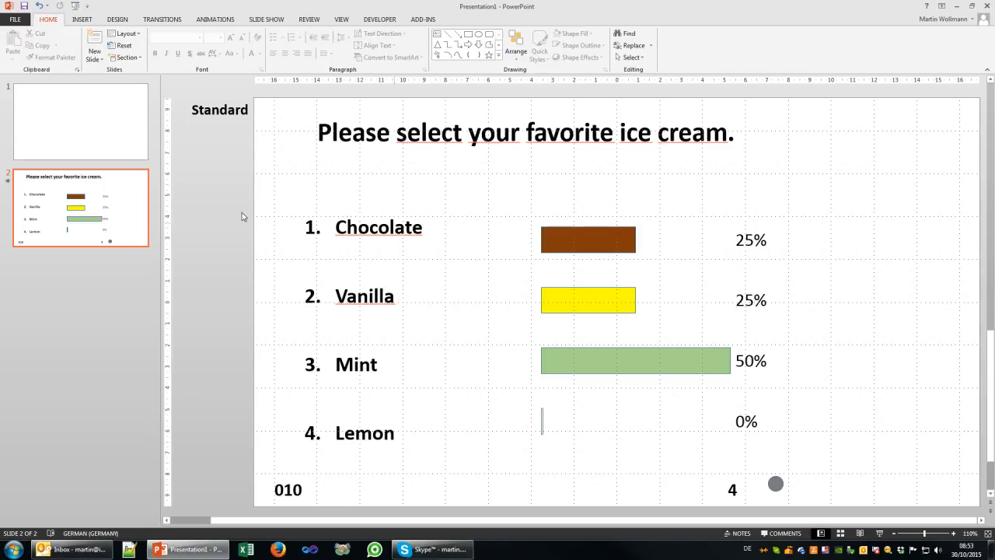
mouse_move(916, 473)
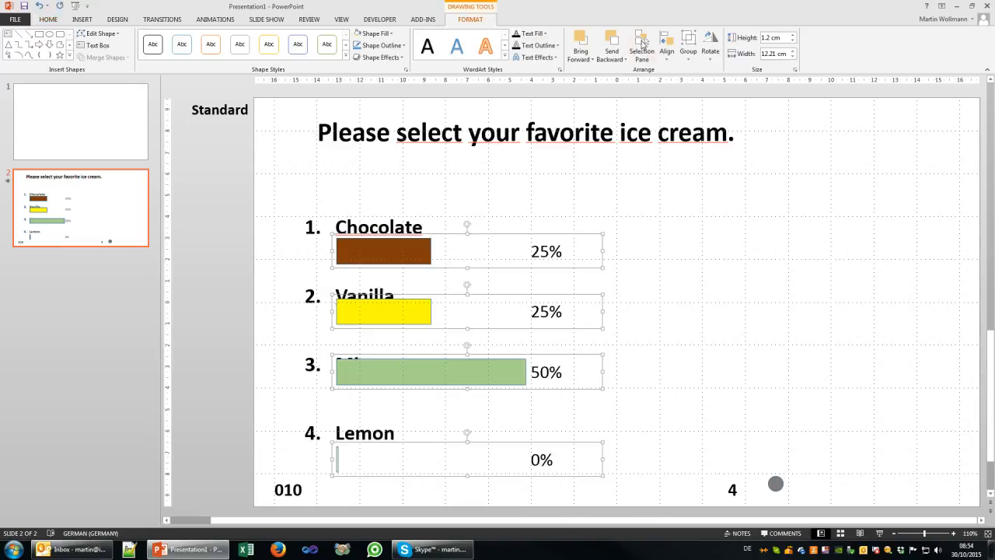
Step: Drag each bar and percentage under its choice name, then deselect the shapes
click(665, 43)
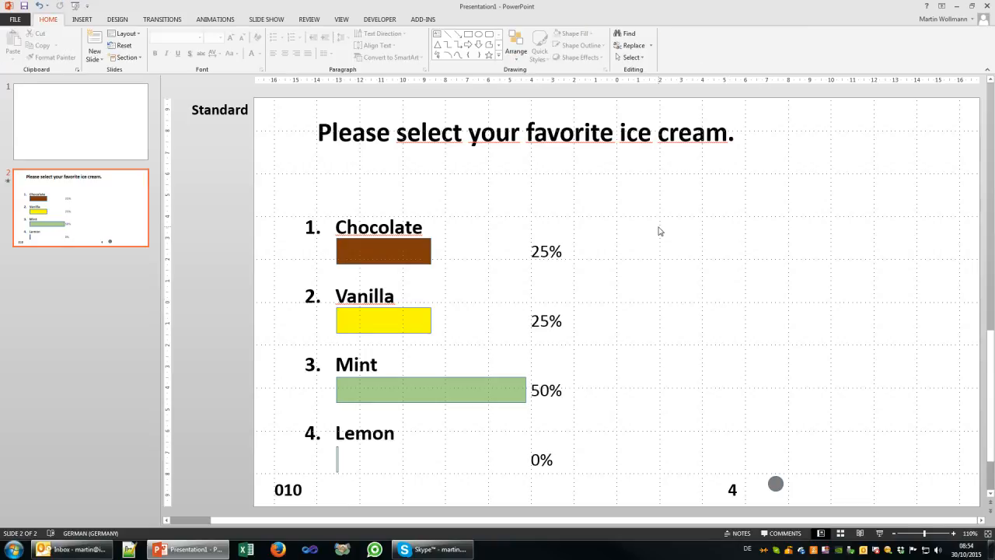
mouse_move(186, 81)
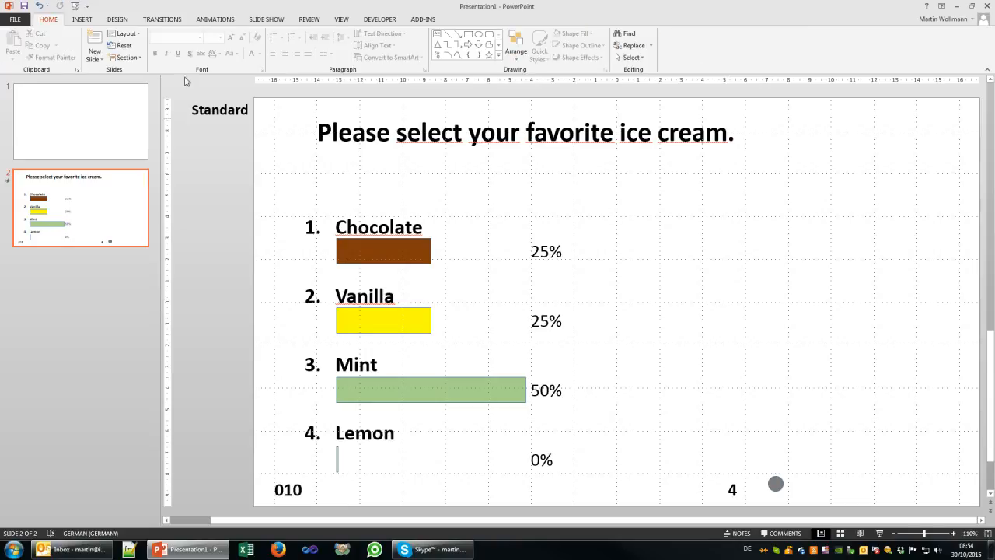
Step: Start a SoftVote report, answer the old-session prompt and set the Desktop as report folder
click(422, 18)
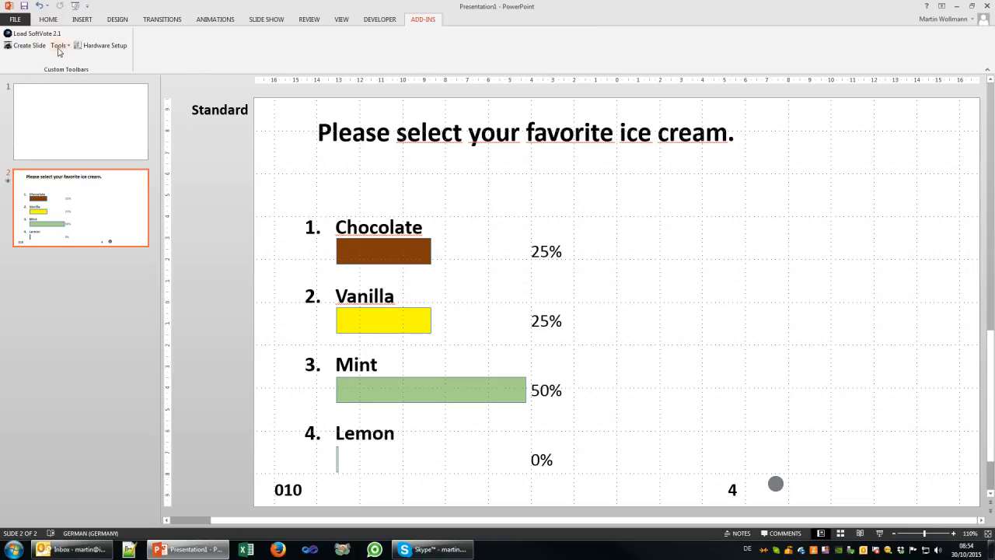
click(56, 45)
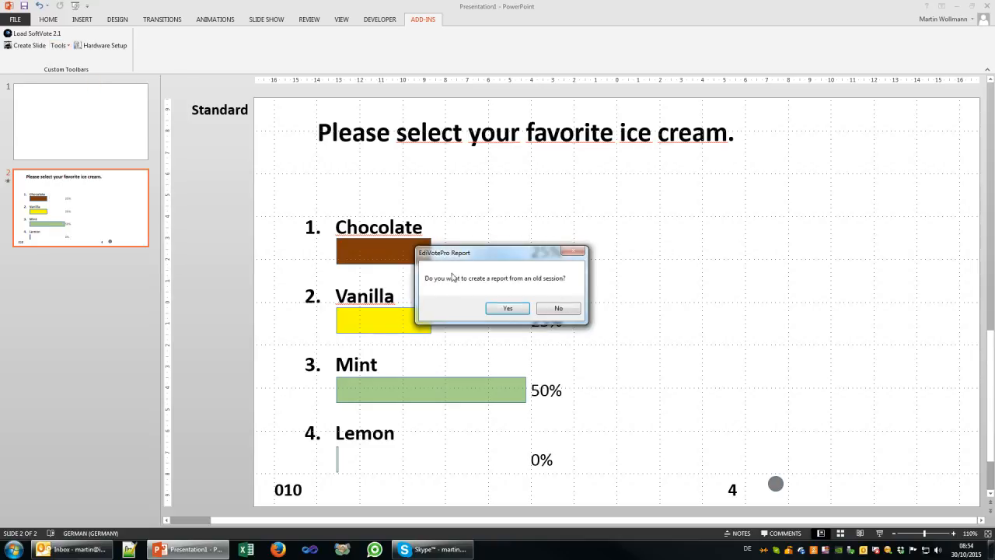
click(507, 308)
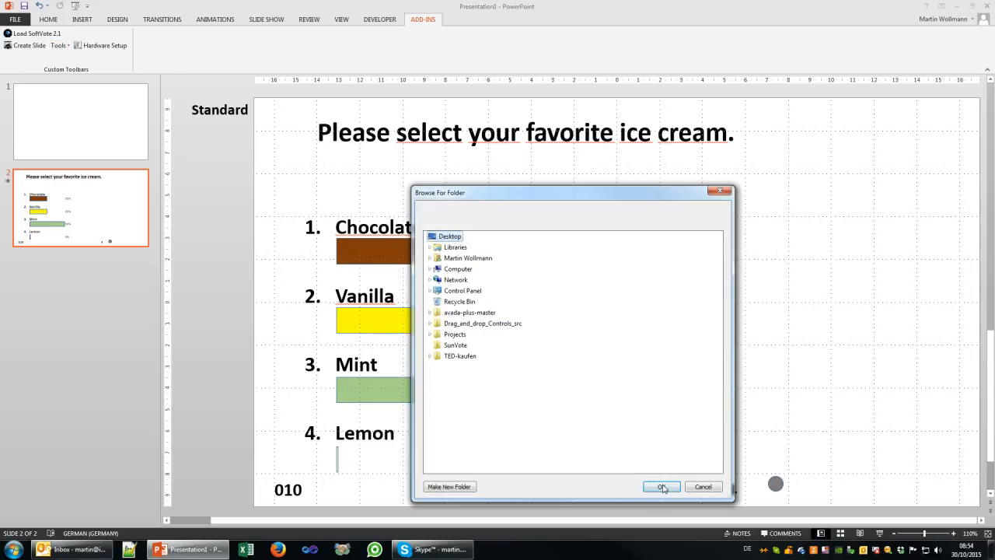
click(662, 486)
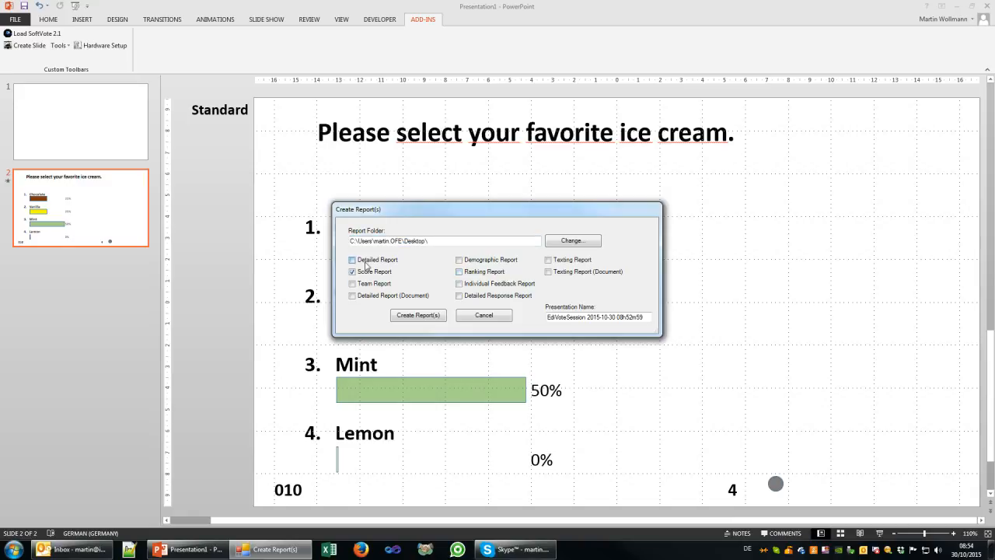
Step: Generate the Detailed Report, view it in Excel and close it
click(351, 271)
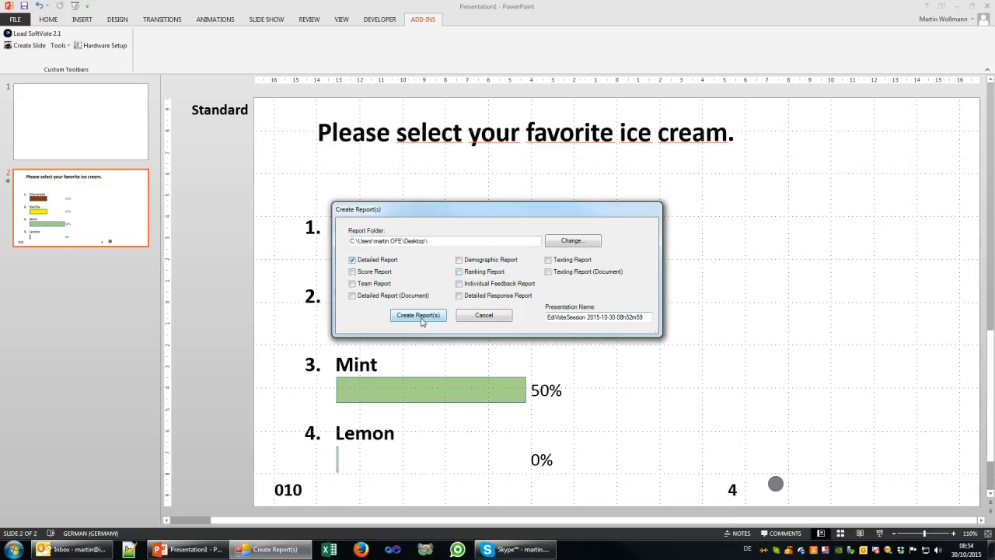
mouse_move(594, 325)
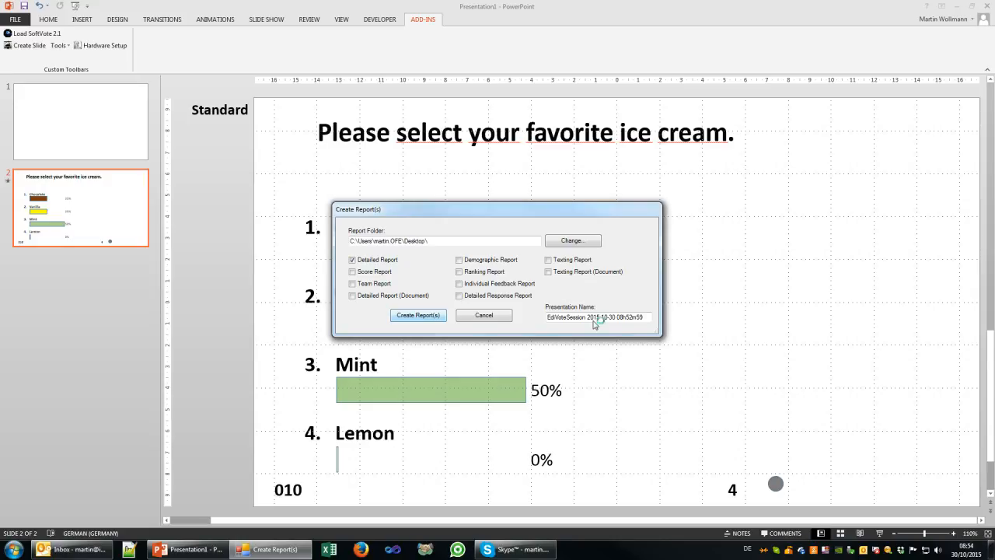
click(417, 314)
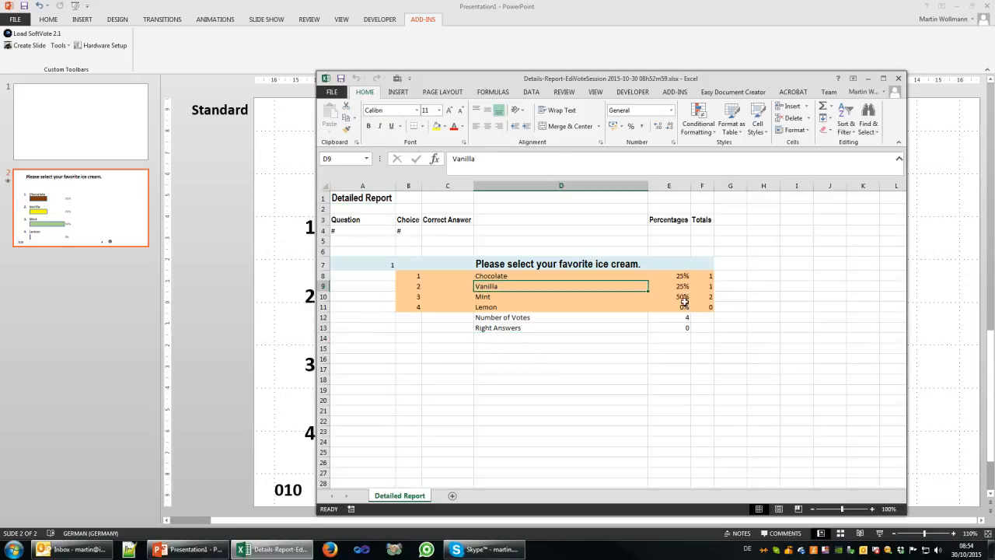
click(898, 78)
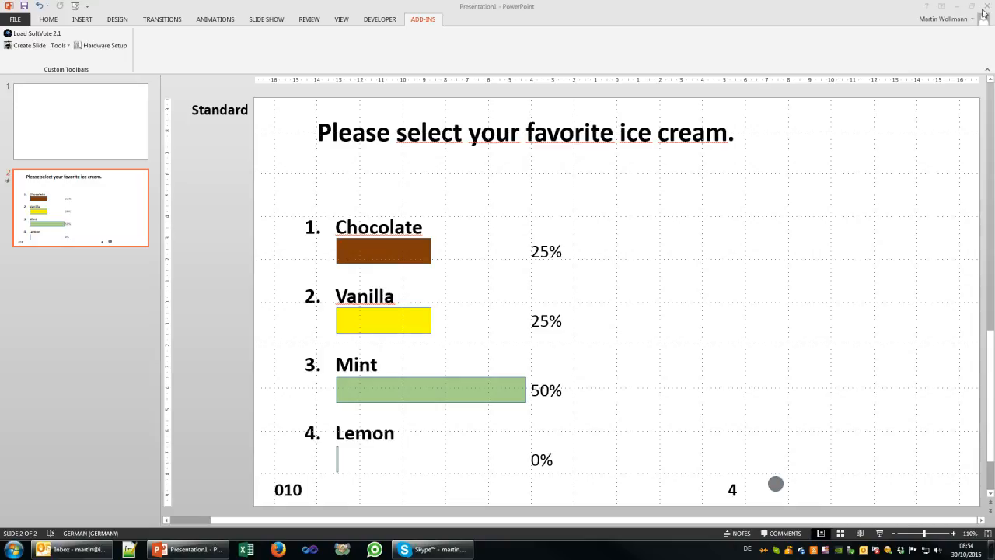